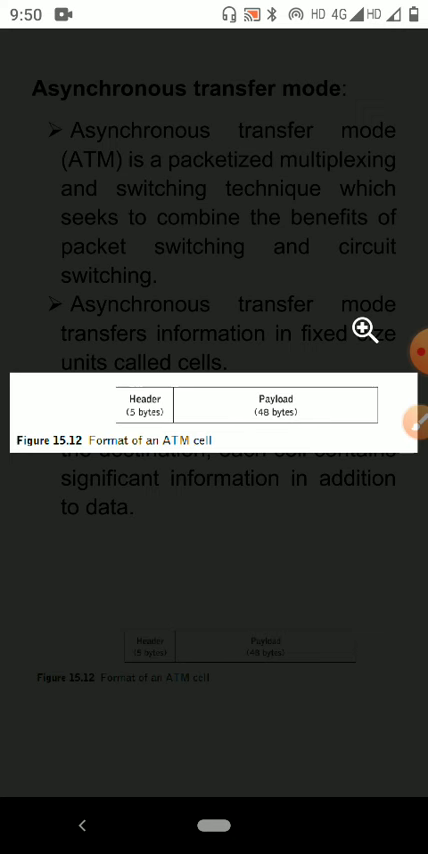
# Step: Draw a red stroke over the Payload field of the enlarged ATM cell figure
pyautogui.click(416, 420)
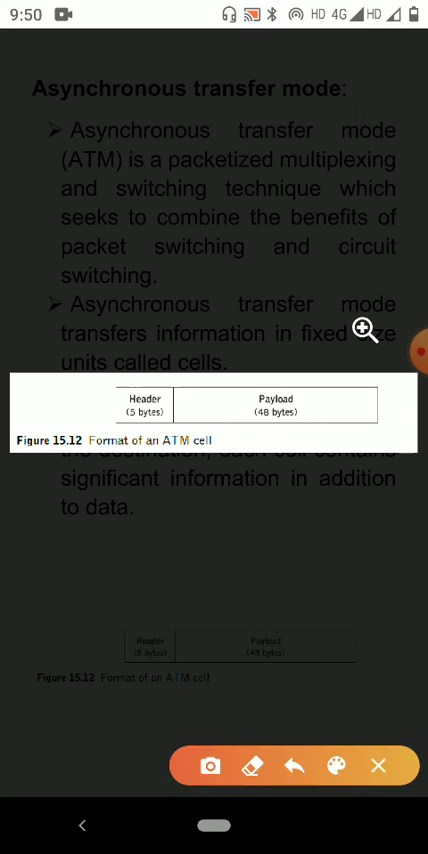
pyautogui.moveTo(236, 400); pyautogui.dragTo(304, 420)
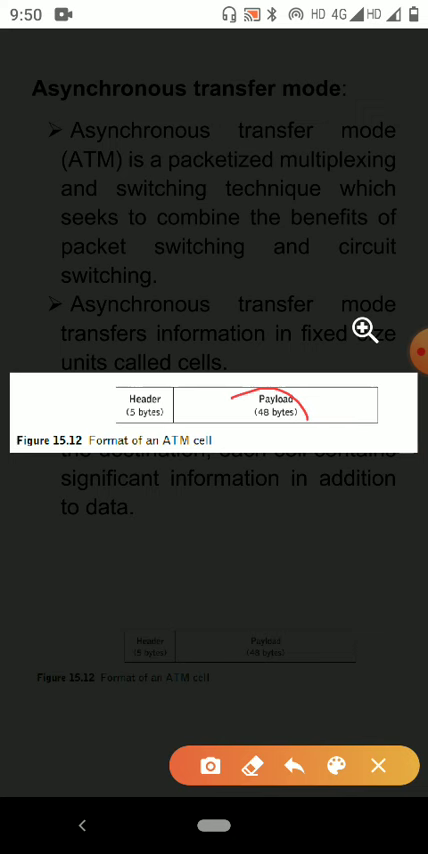